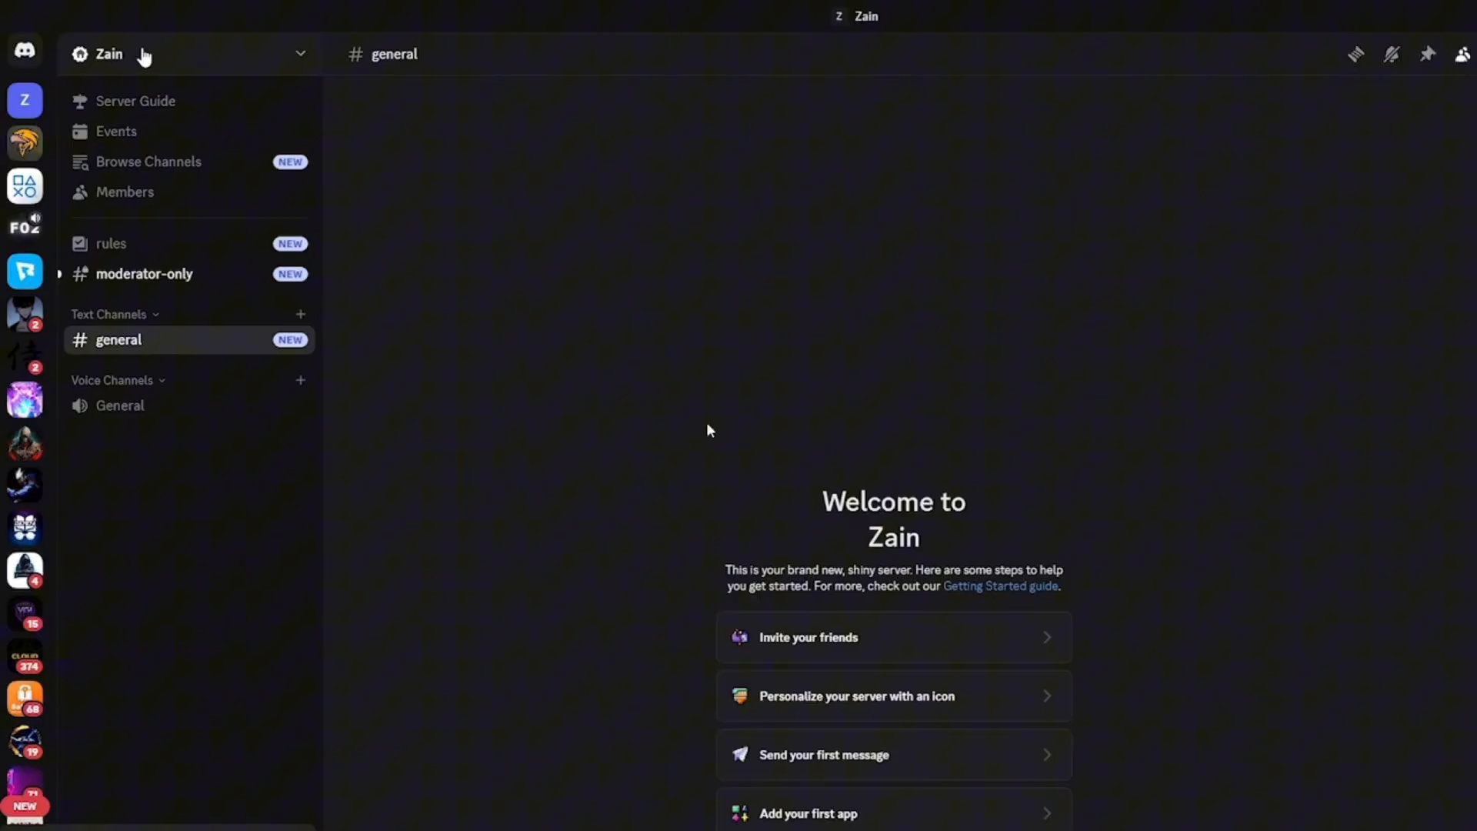
mouse_move(569, 440)
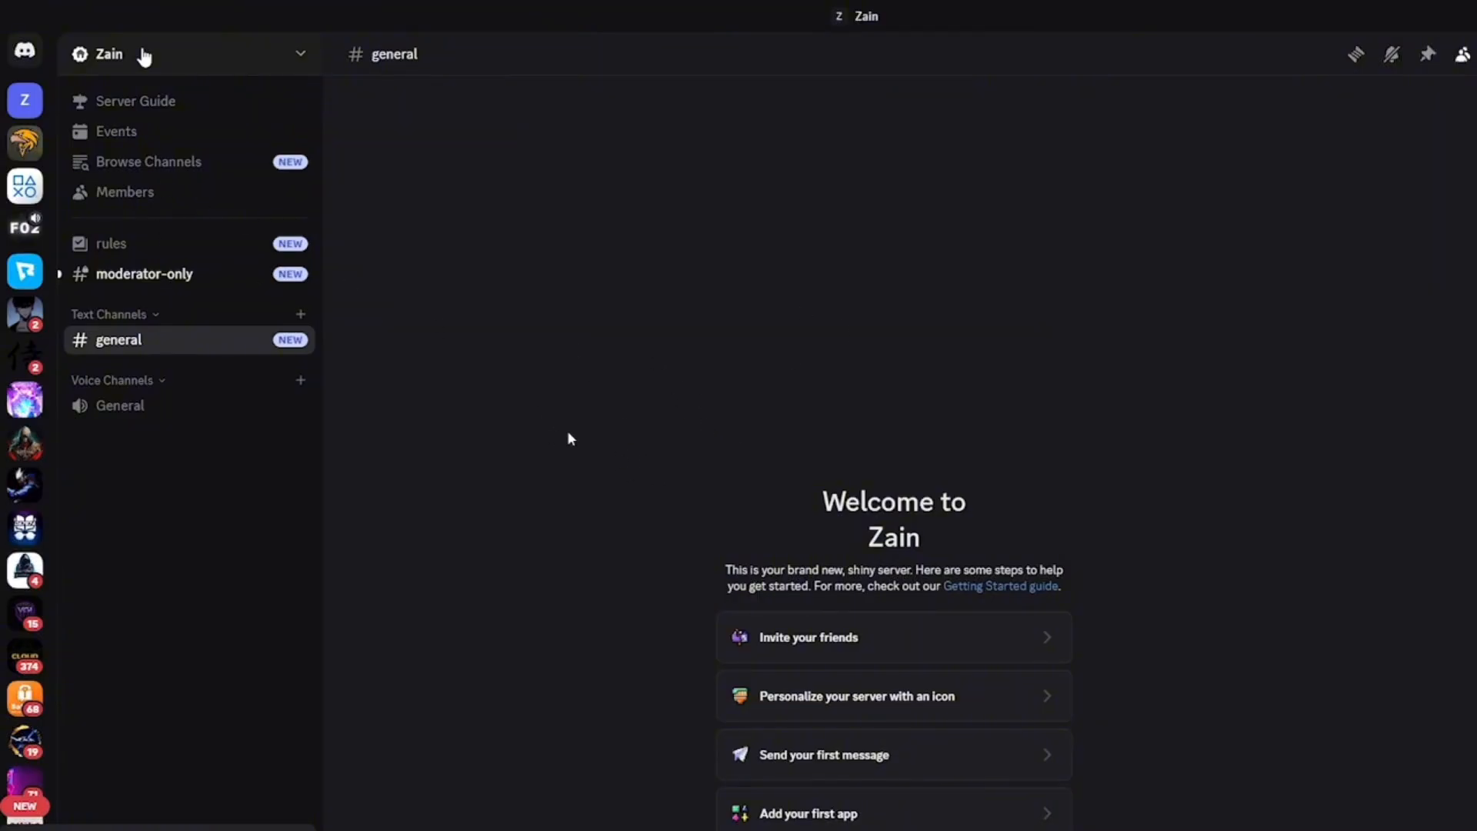
mouse_move(381, 391)
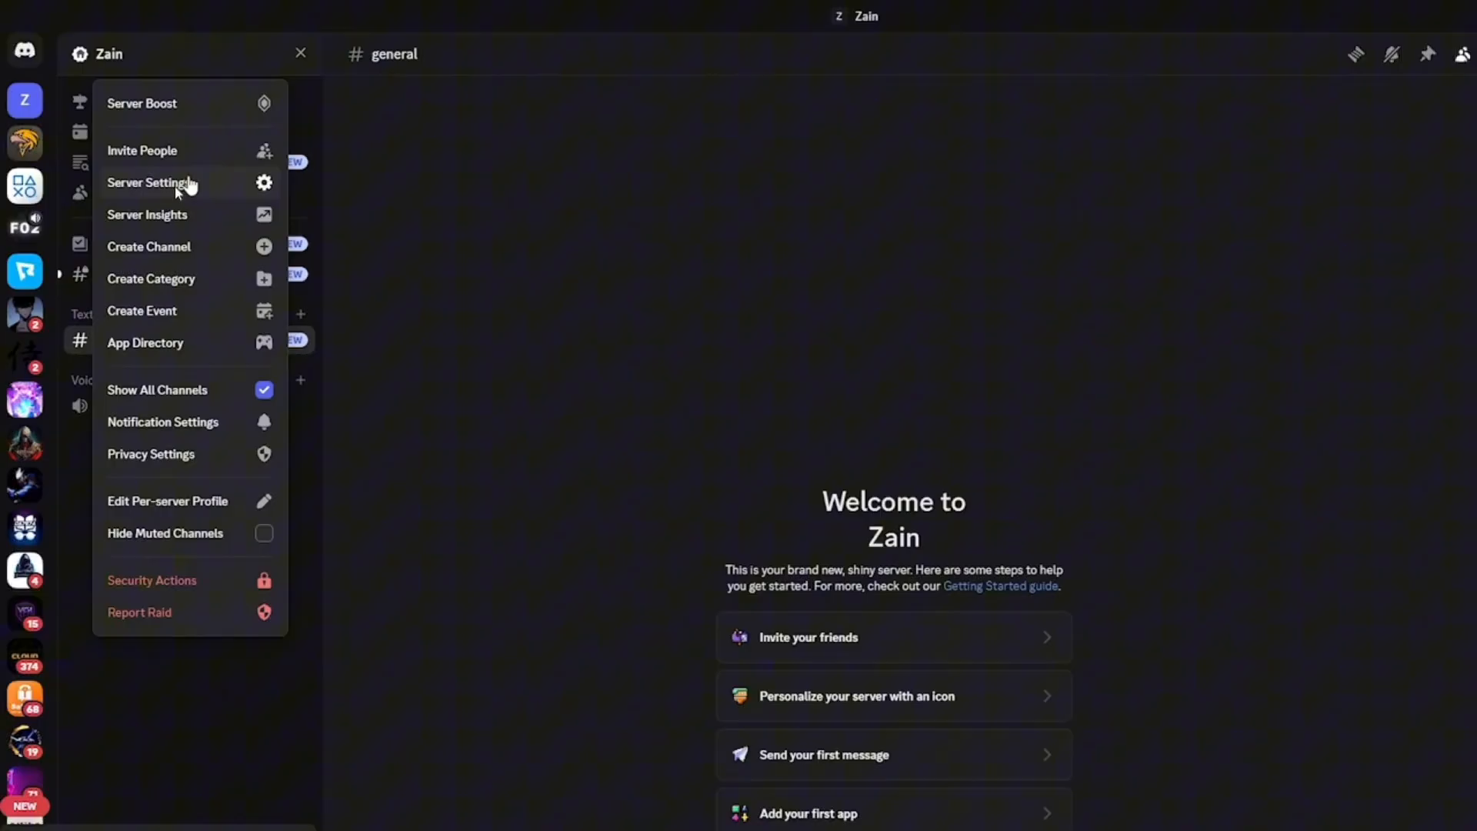
Step: Open the Zain server's settings on the Server Profile page
click(151, 182)
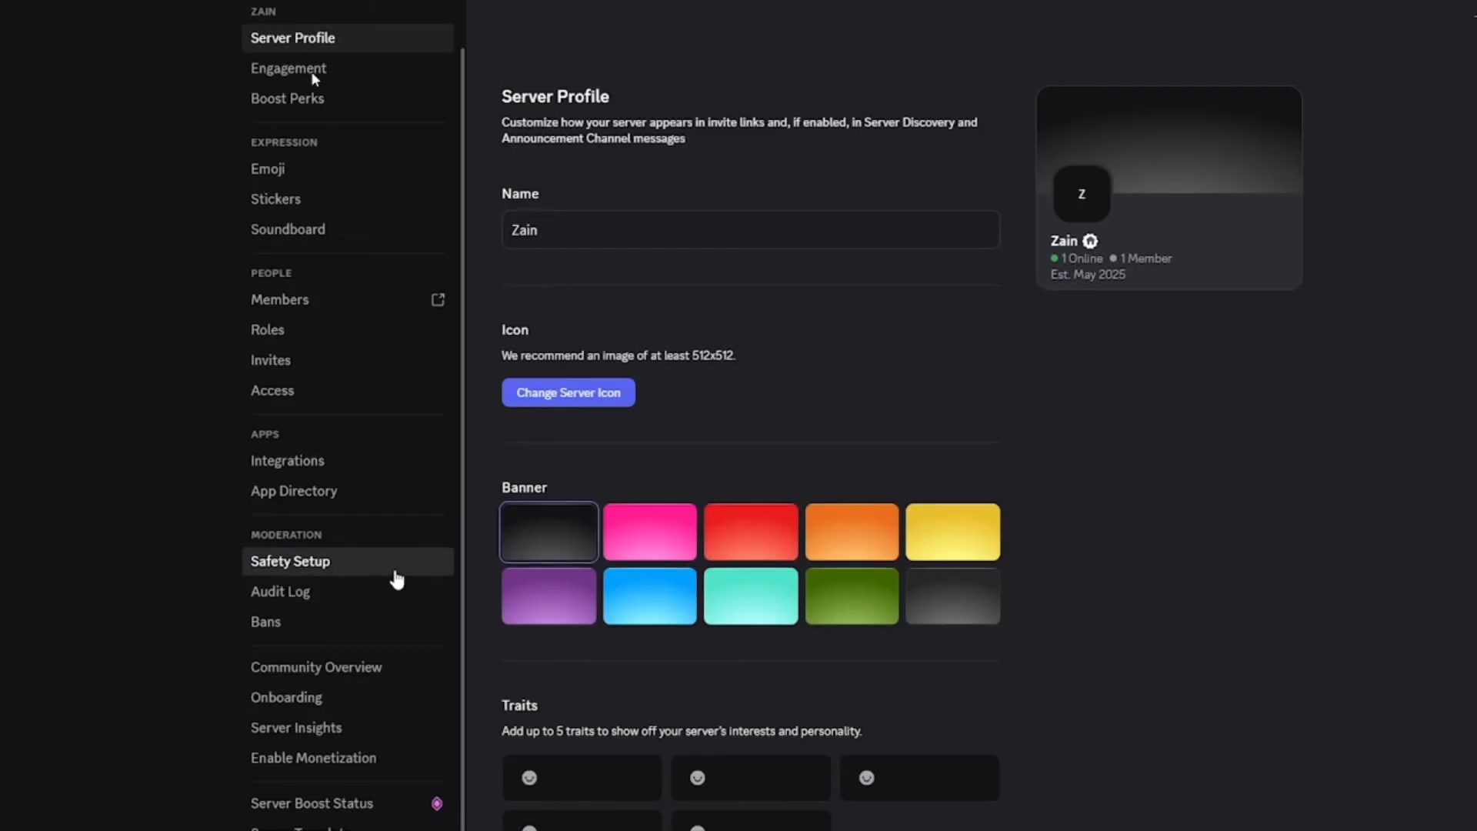
mouse_move(320, 279)
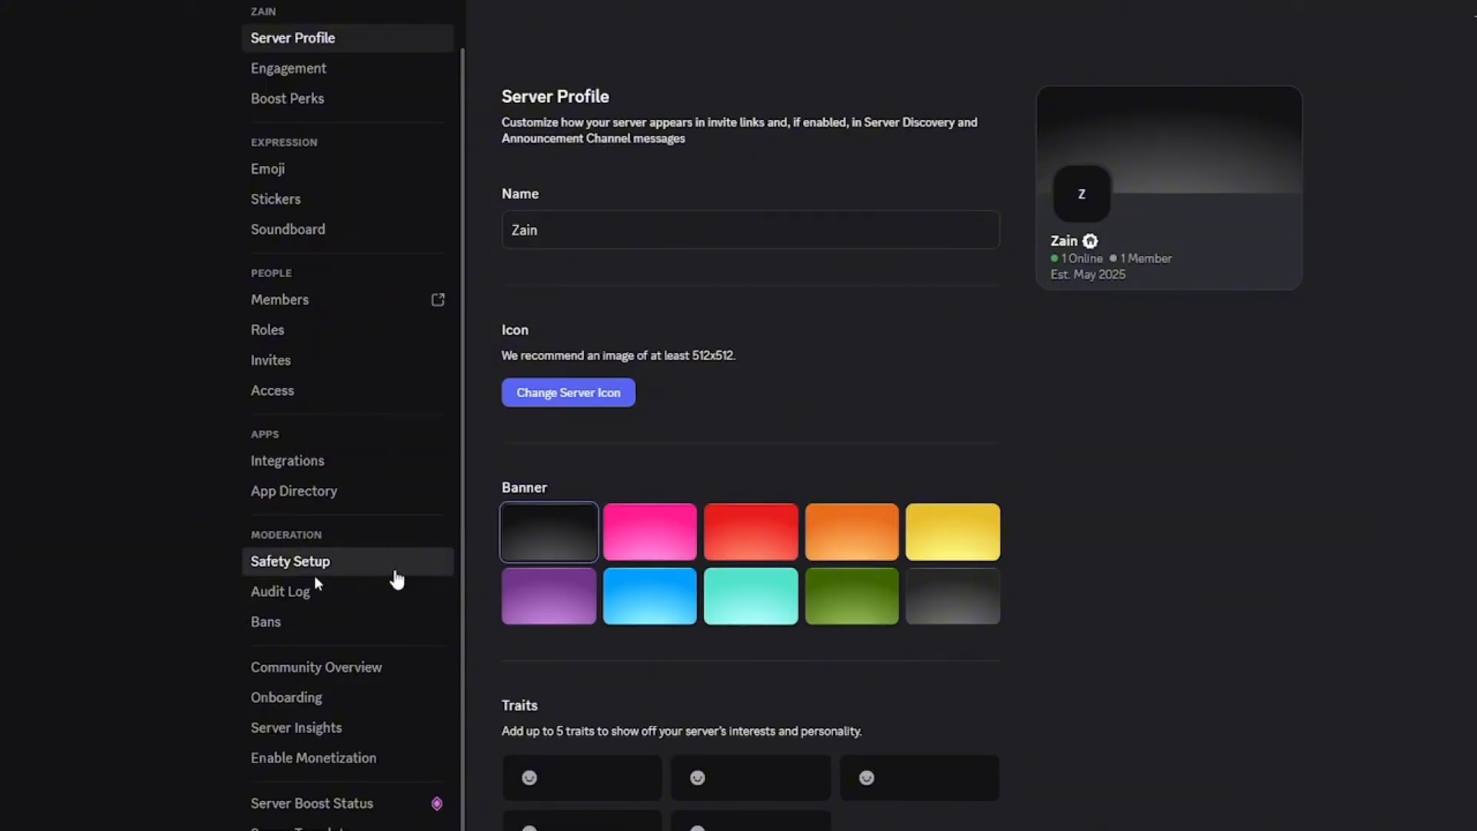
mouse_move(335, 589)
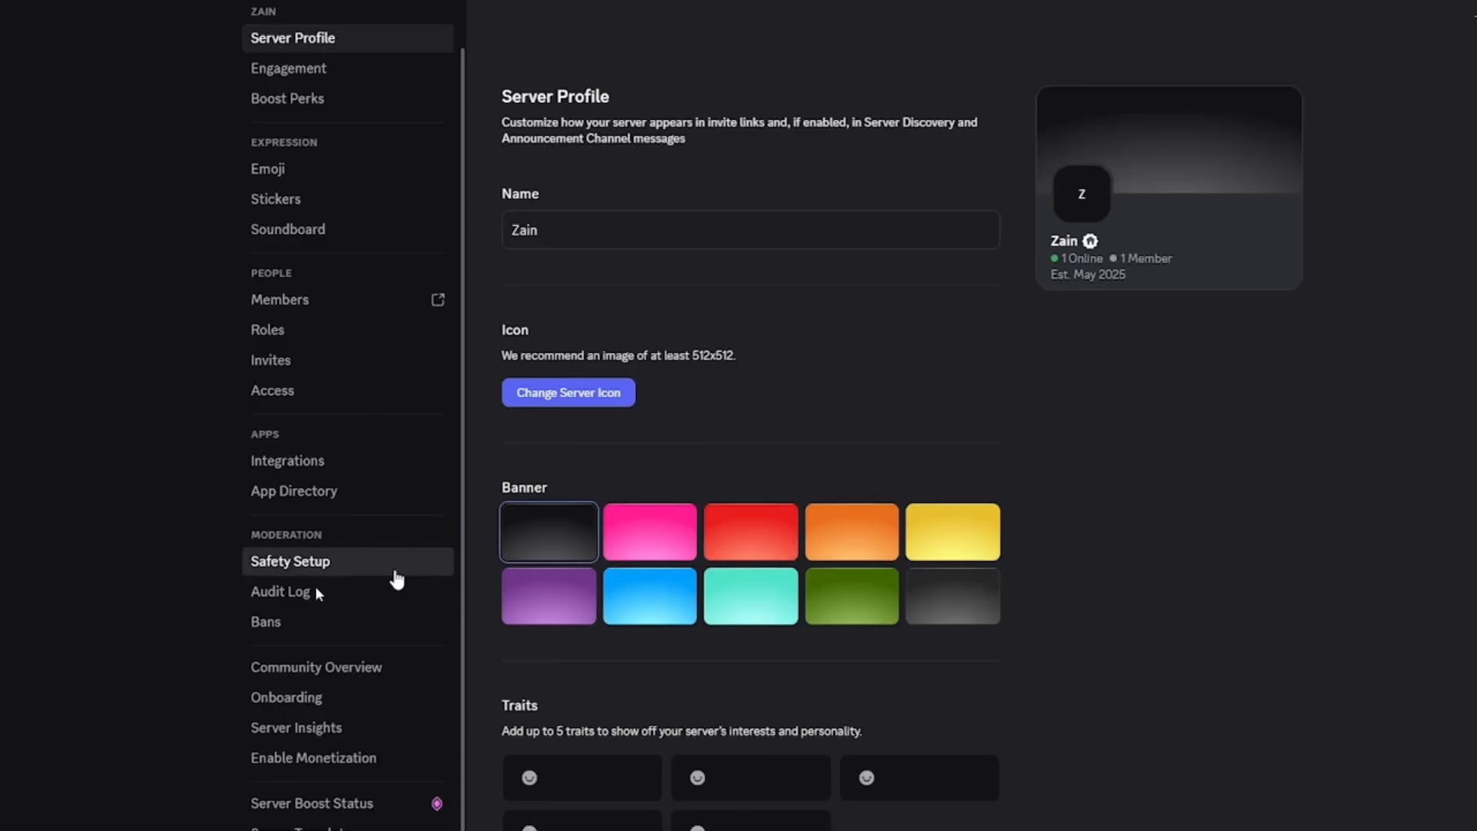
mouse_move(395, 581)
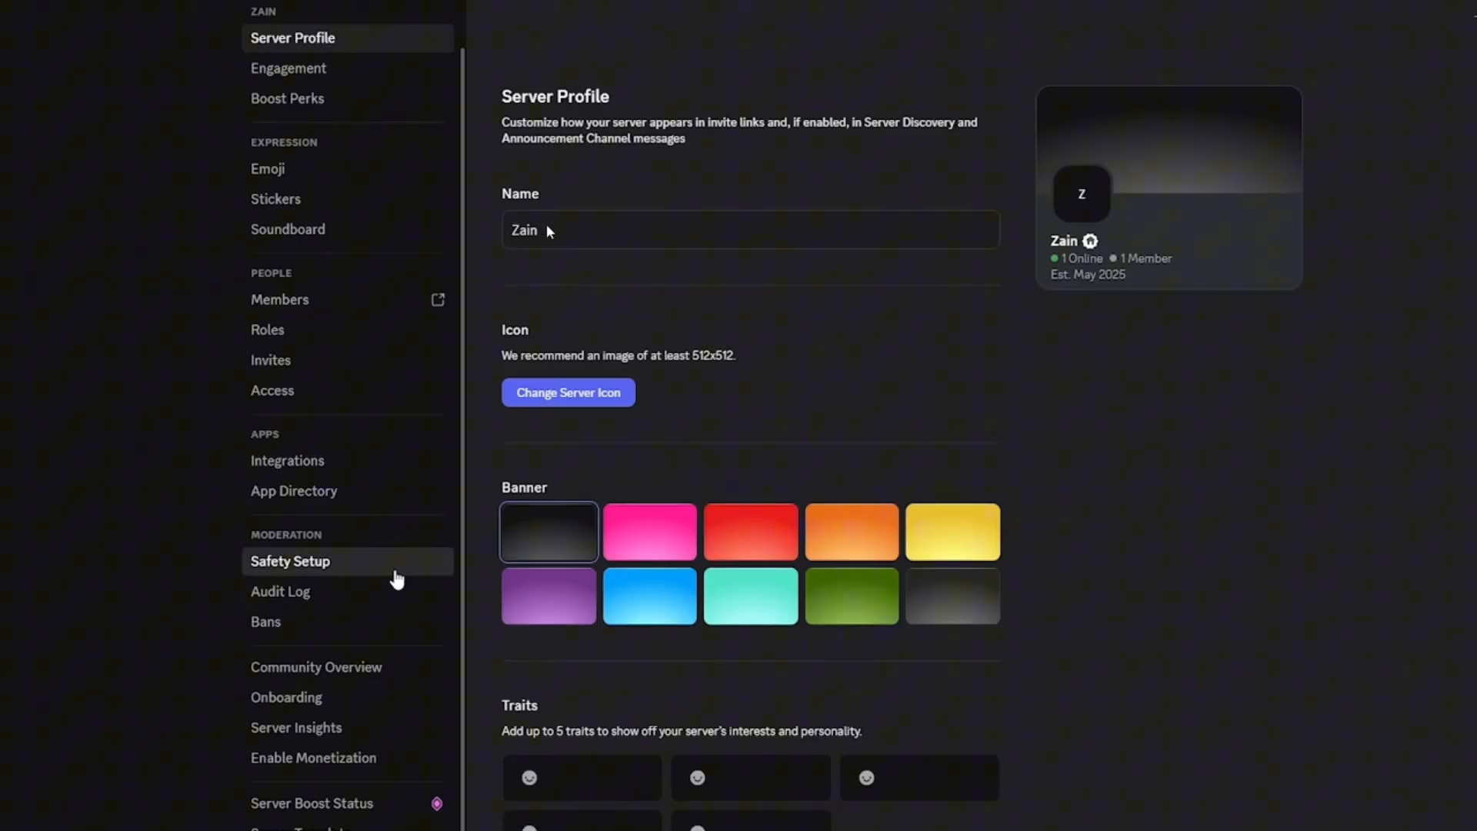
Step: Replace the server name 'Zain' with '[VAZ]' in the Server Profile
double_click(523, 231)
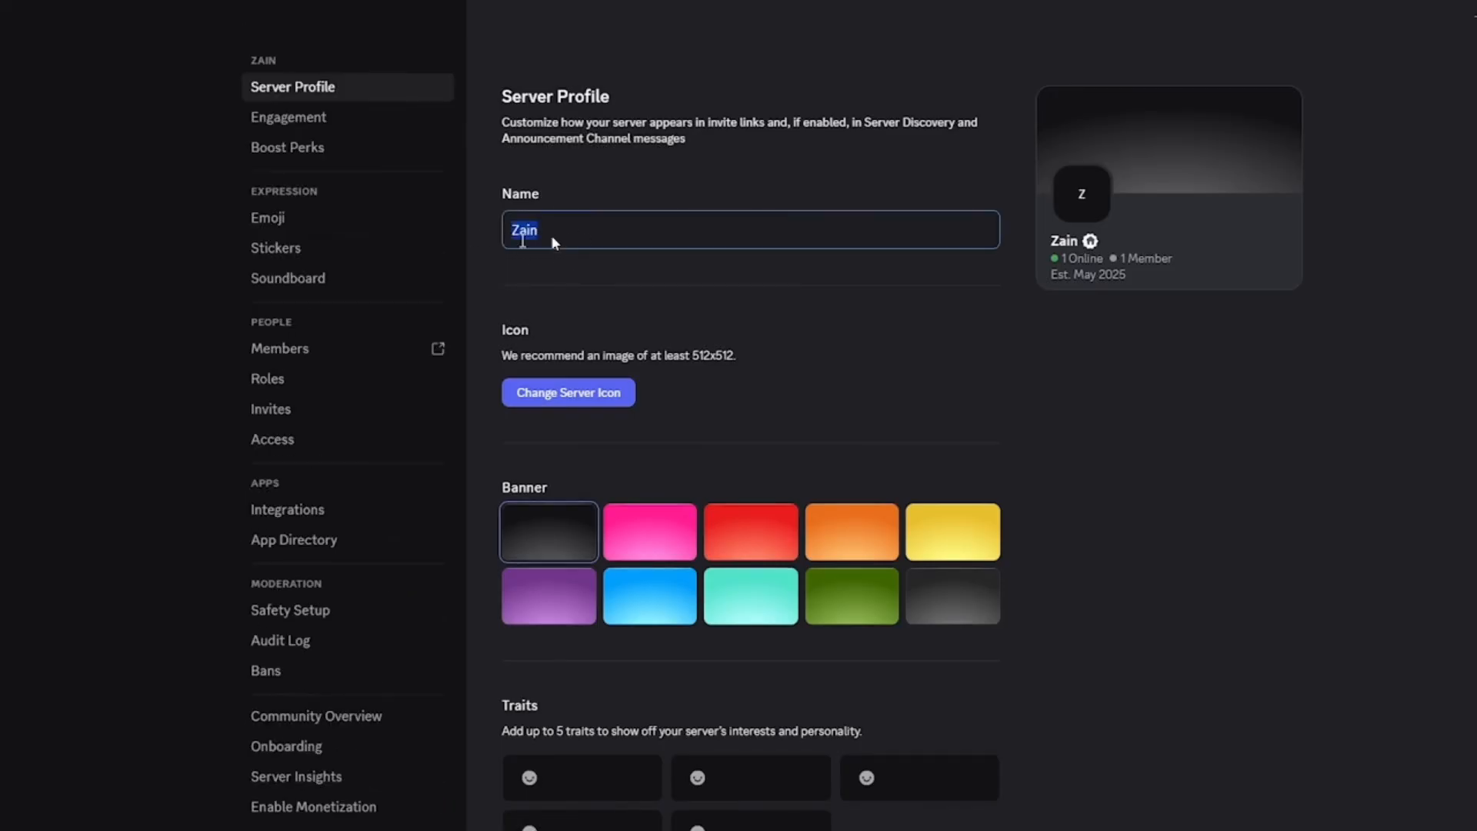
text([VAZ])
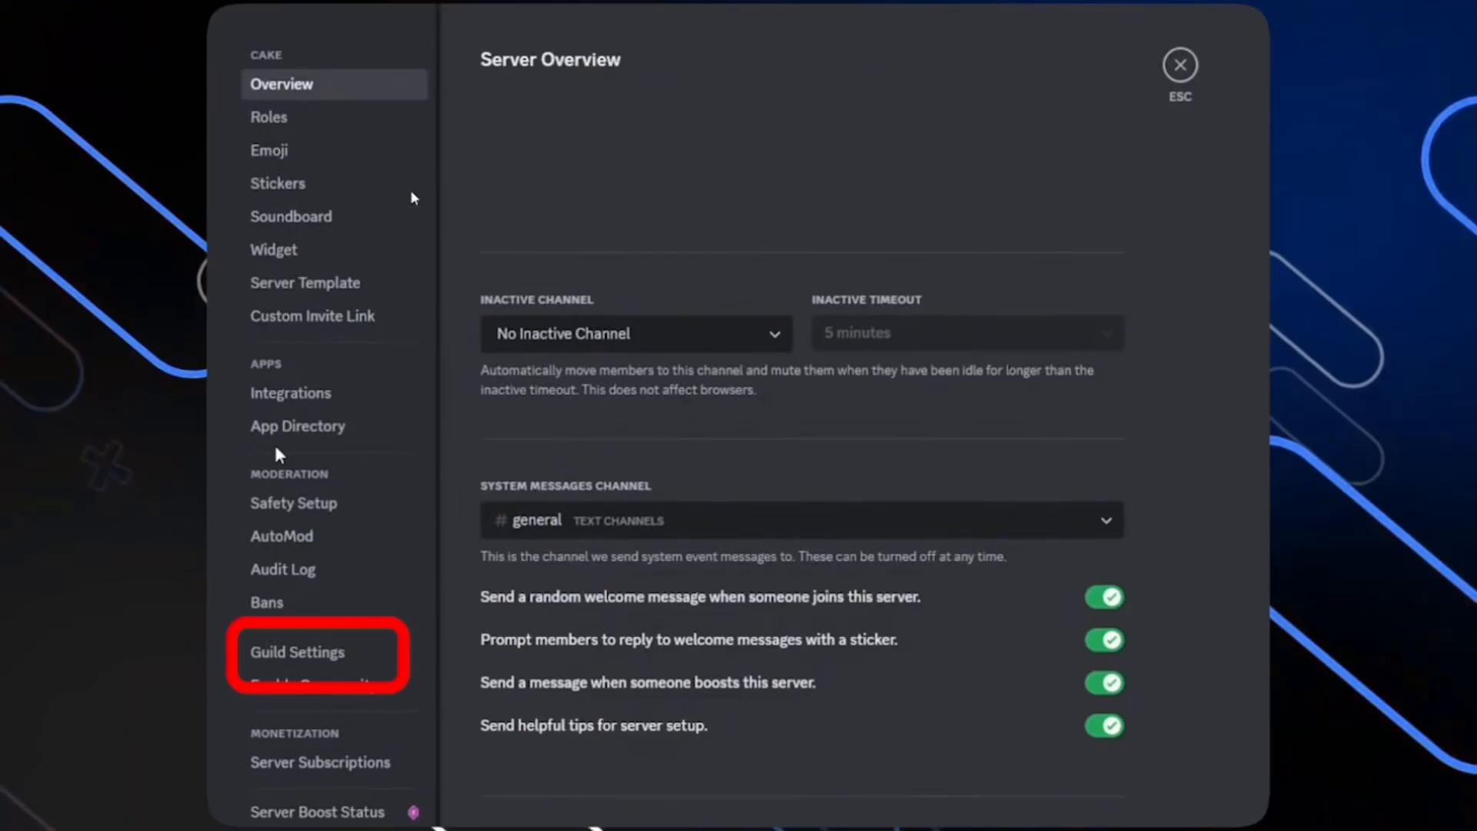
mouse_move(334, 660)
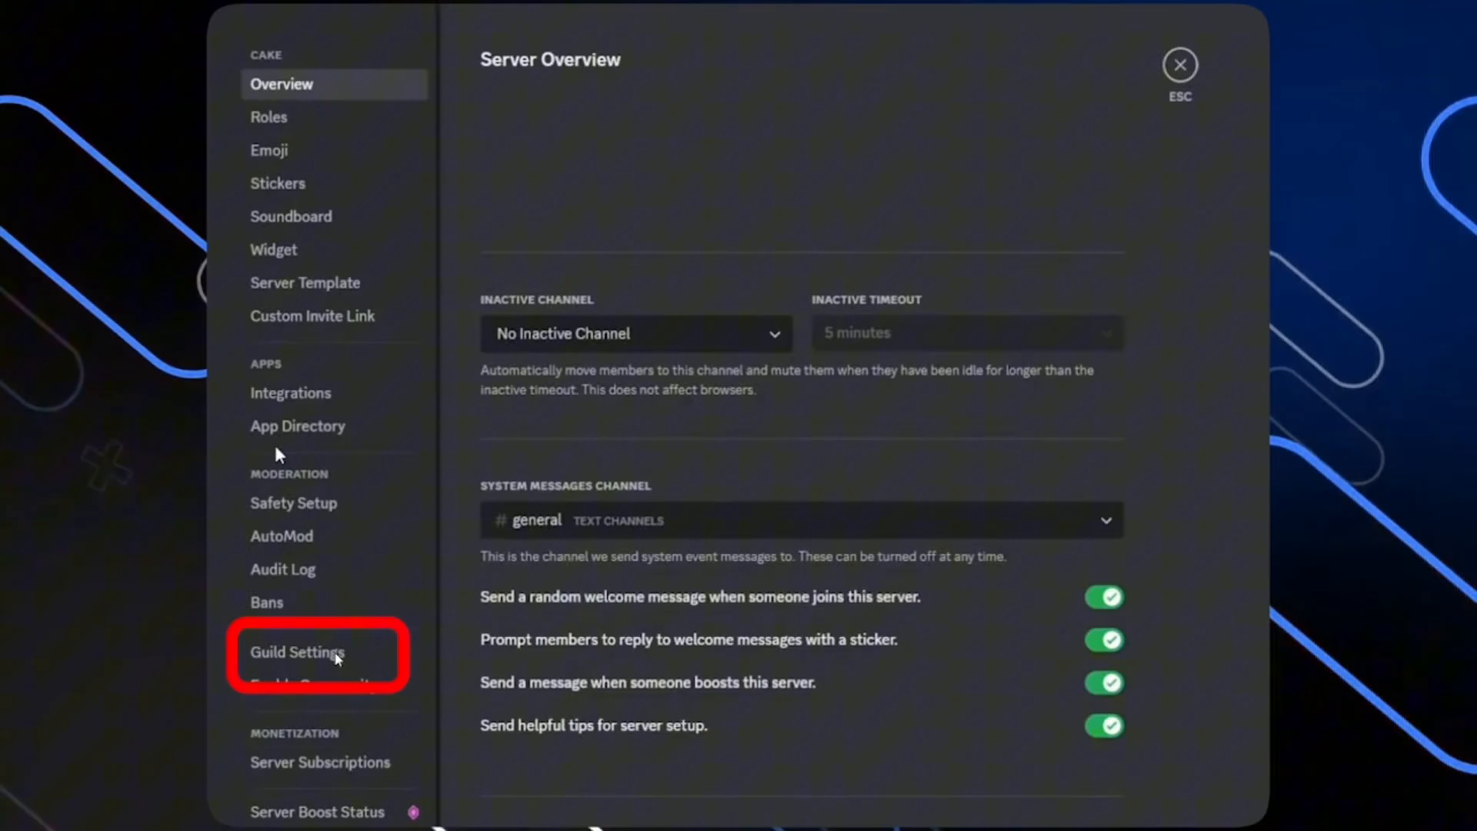
mouse_move(299, 667)
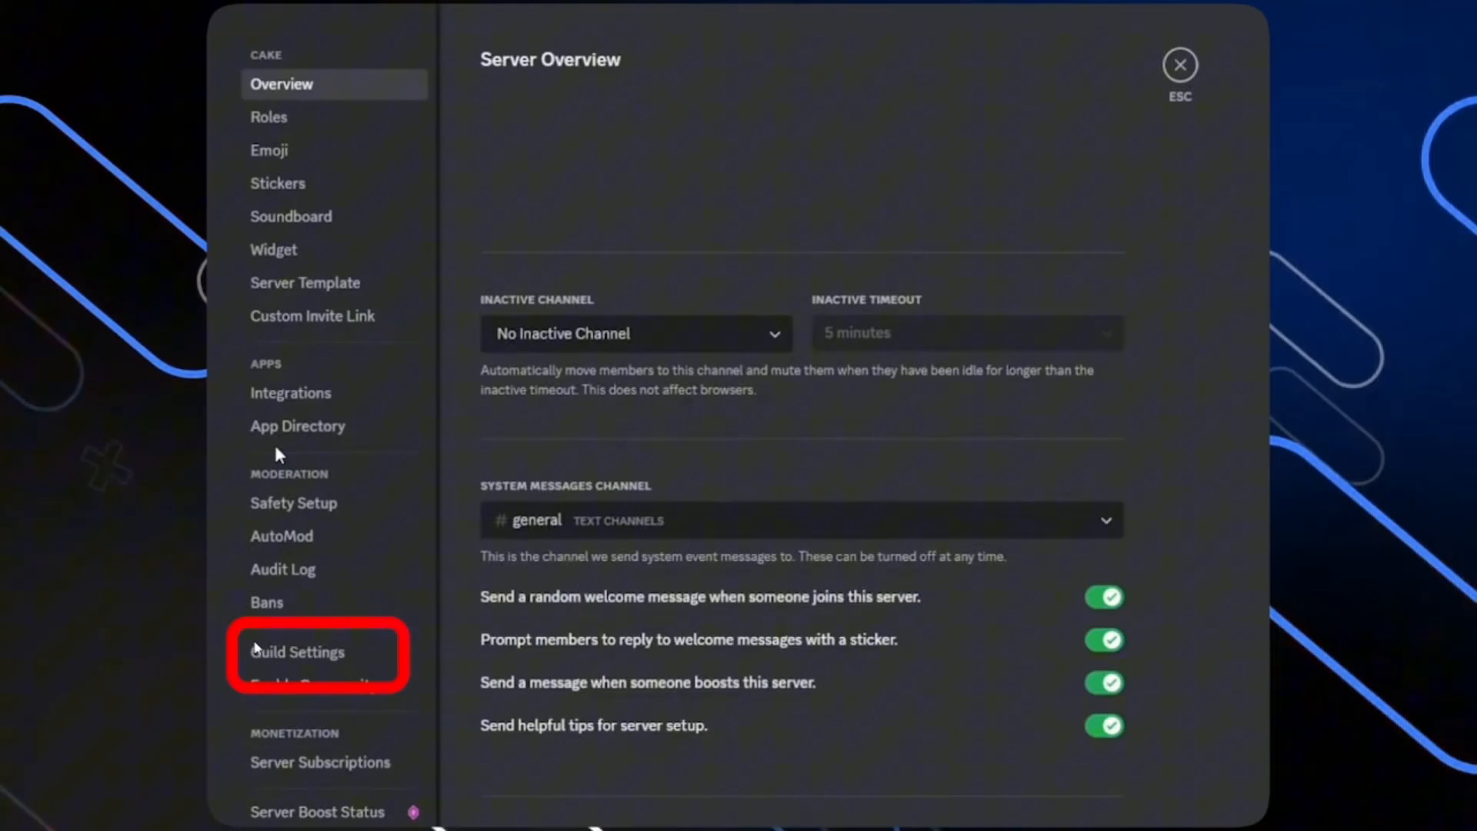
mouse_move(327, 674)
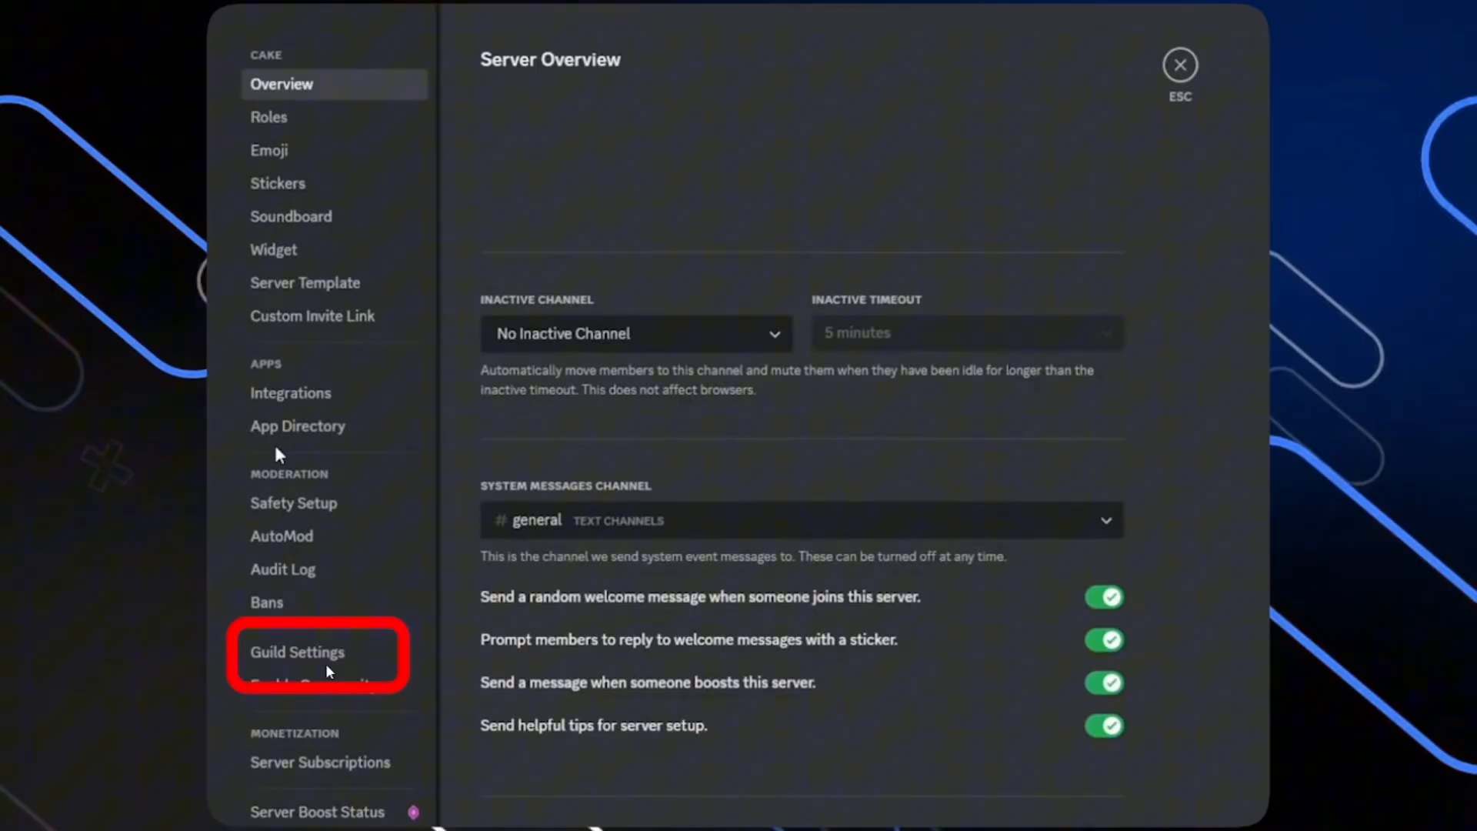
Step: Open Guild Settings' Select Games page showing Genshin Impact and Apex Legends chosen
click(297, 652)
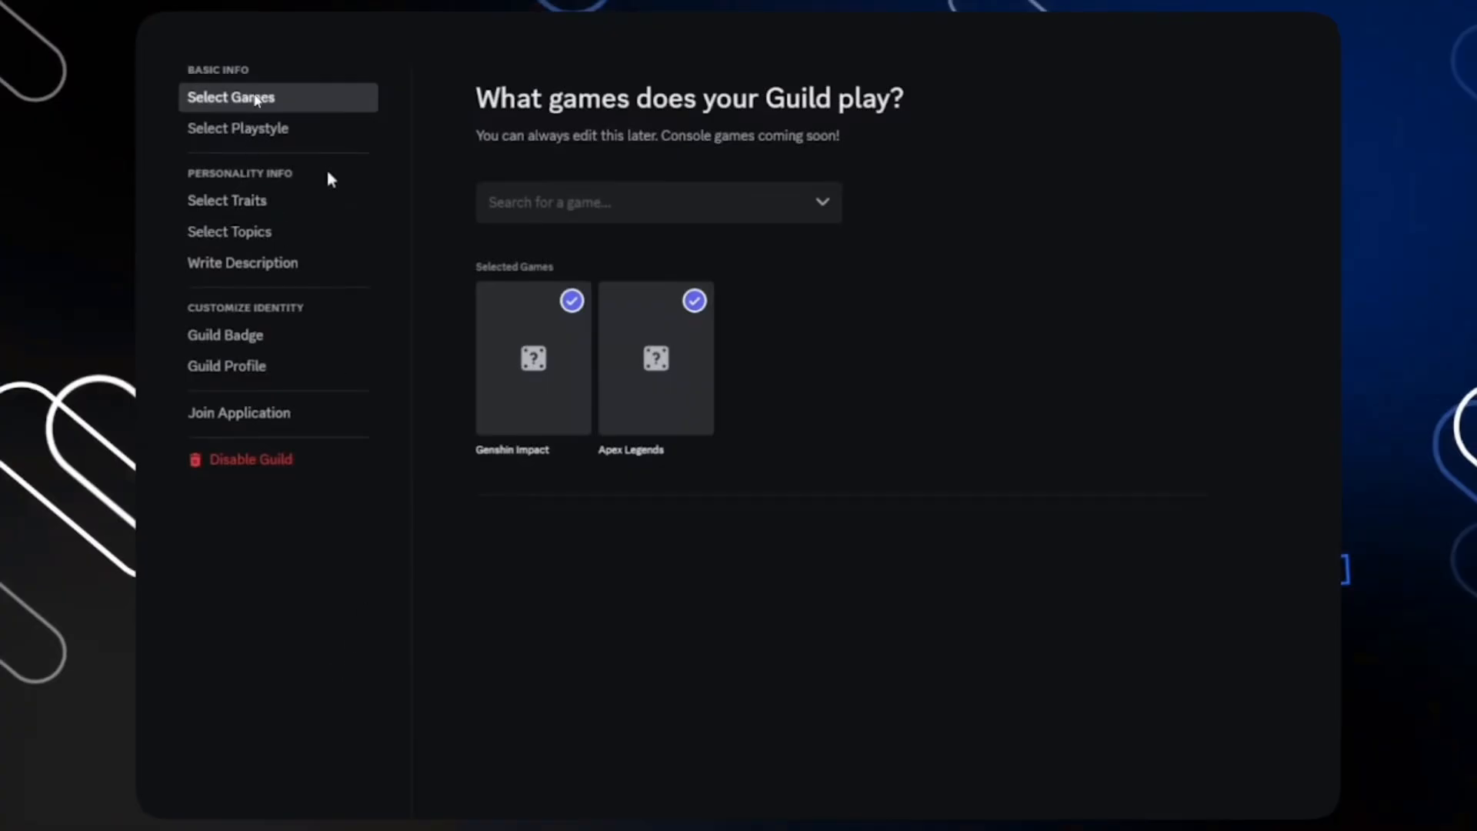
mouse_move(608, 164)
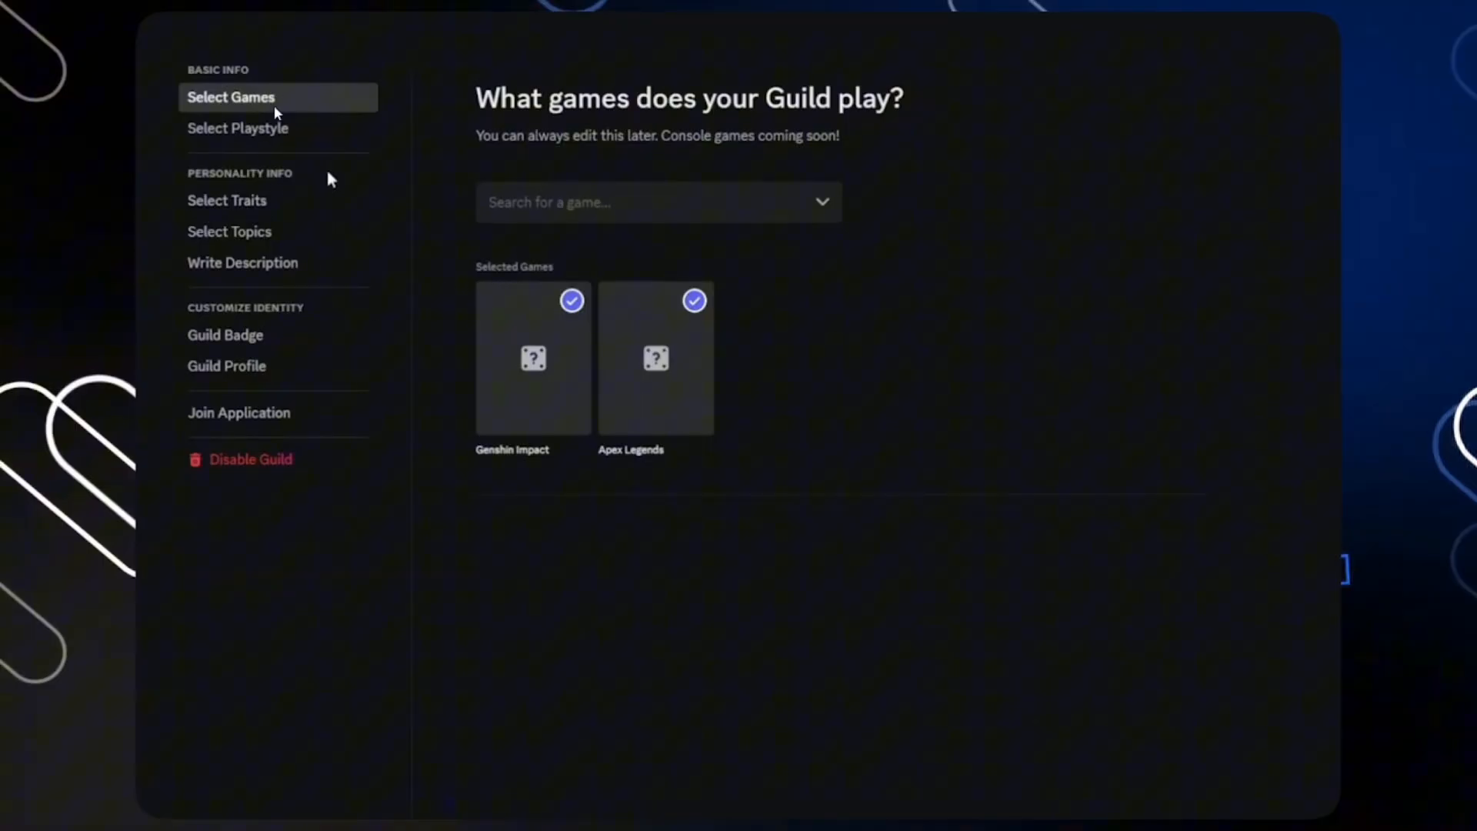
mouse_move(273, 145)
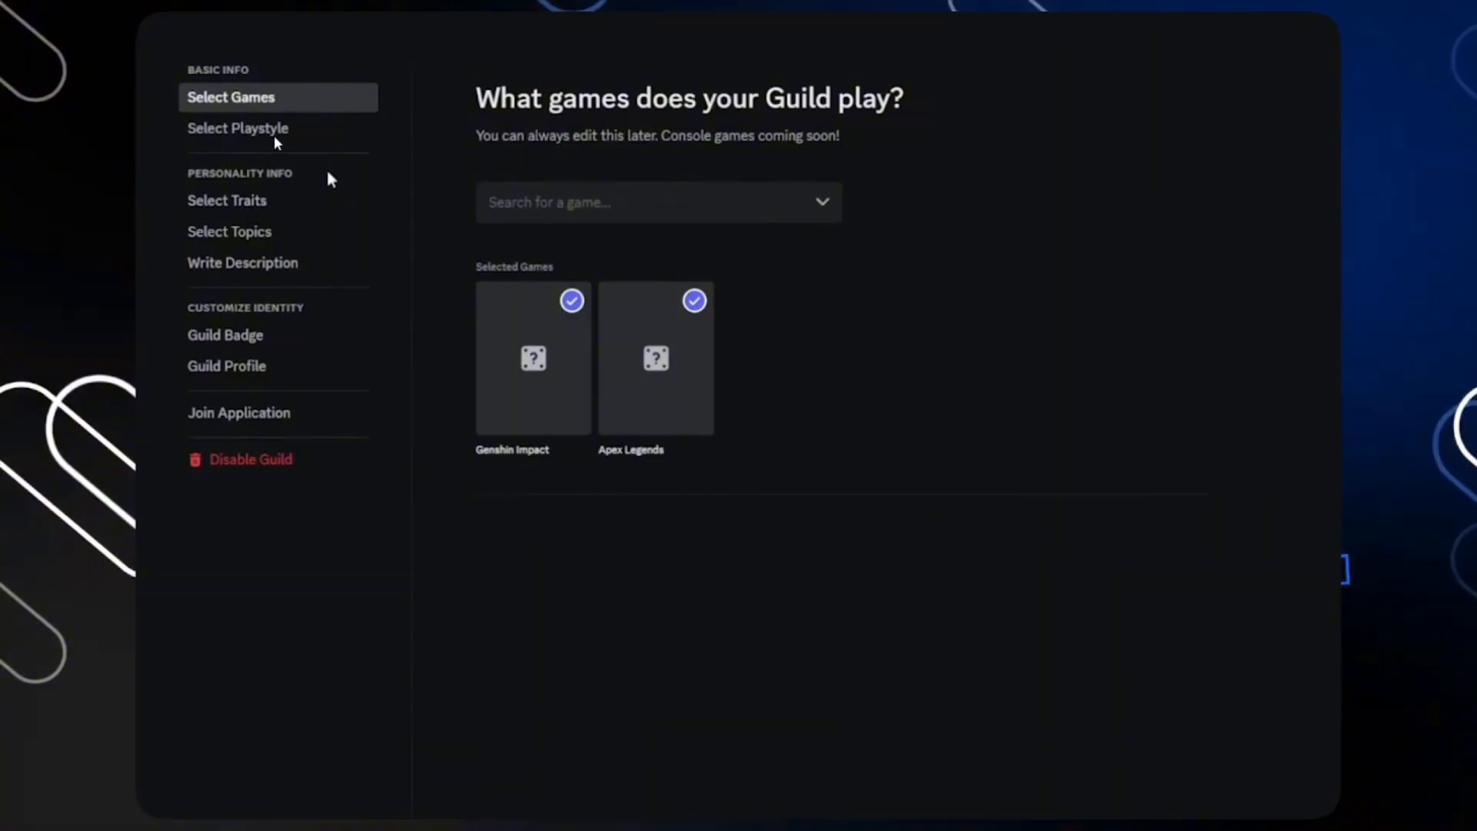